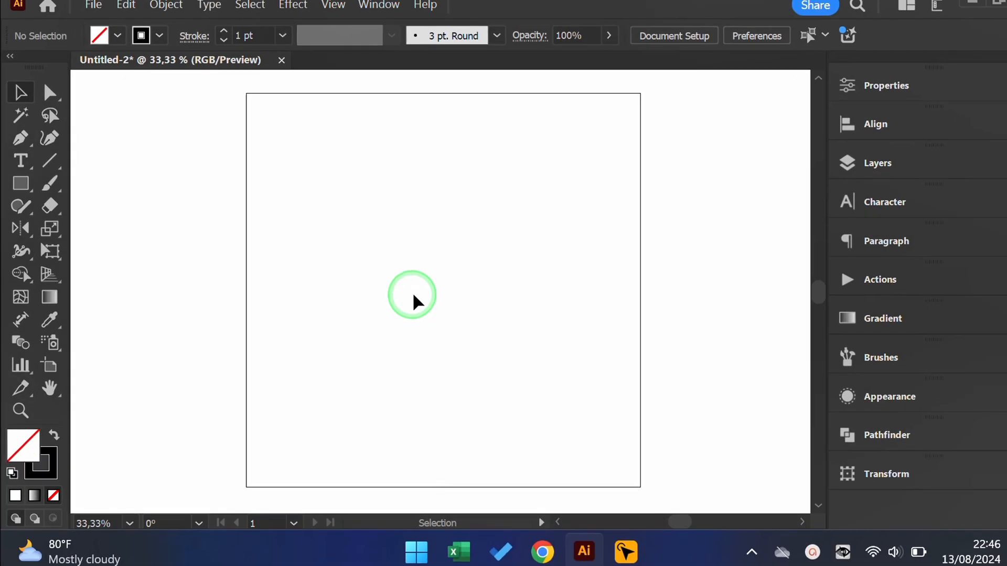
# - Draw a vertical guide line with the Line Segment Tool and centre it horizontally on the artboard
pyautogui.click(49, 161)
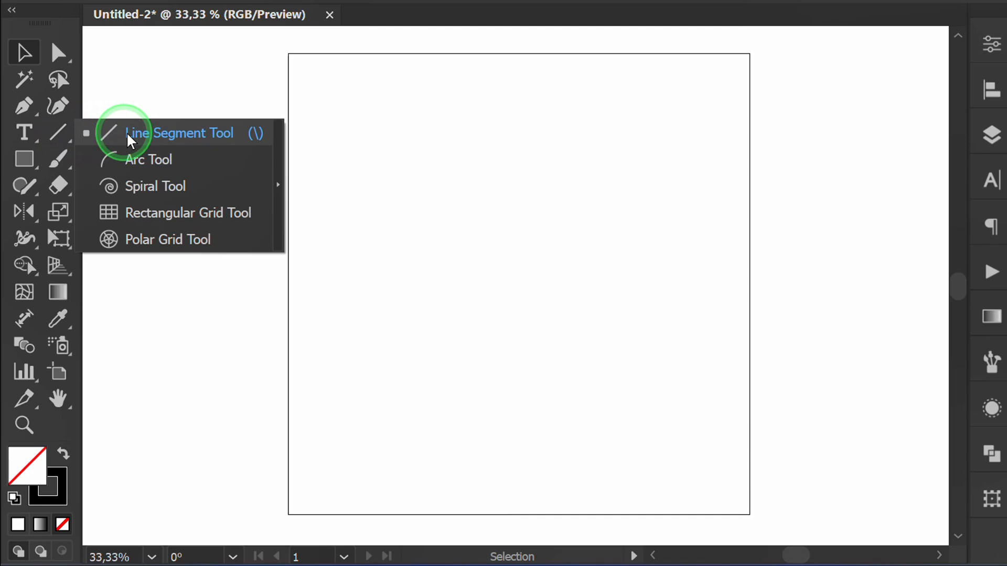
pyautogui.click(179, 133)
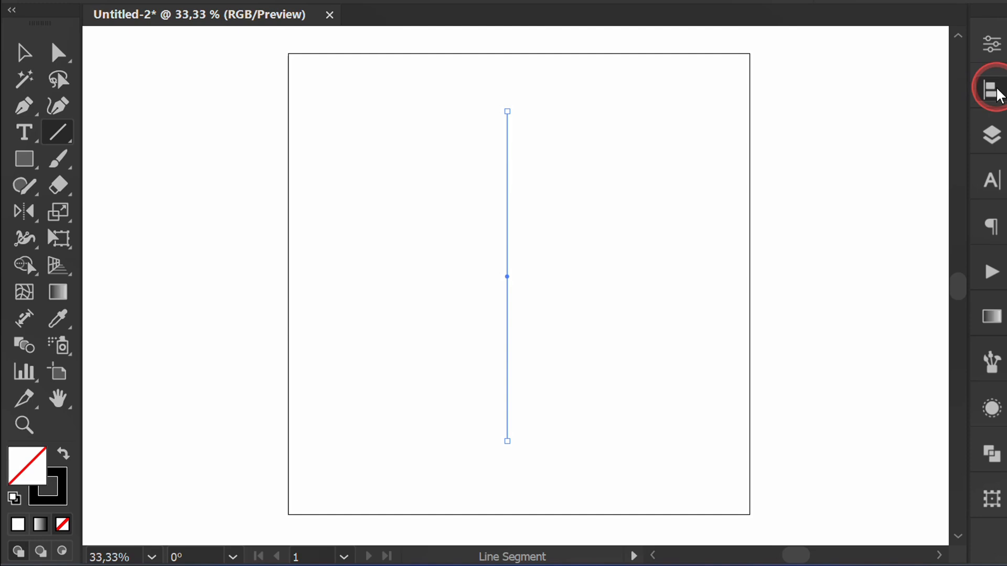
pyautogui.click(991, 89)
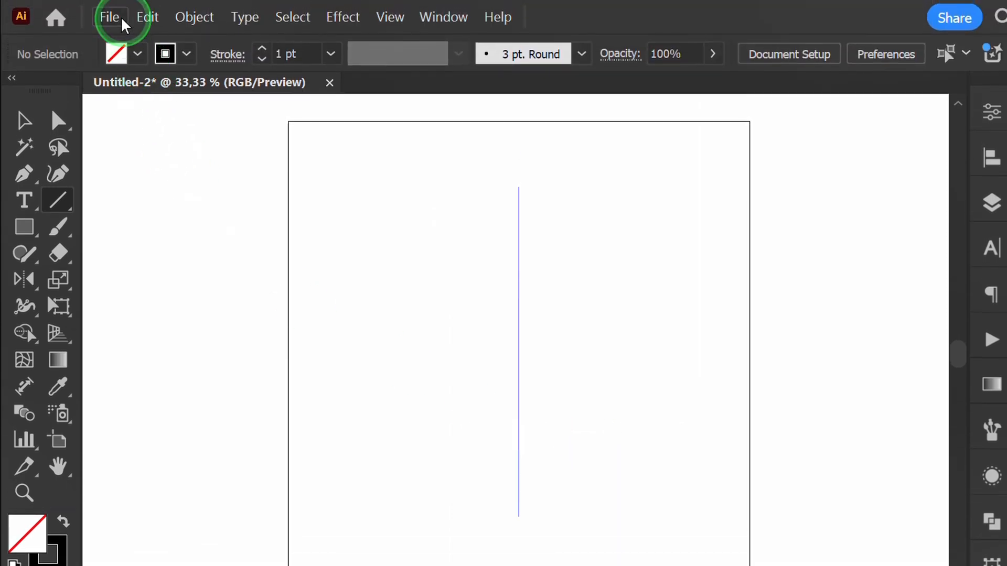
# - Place 1200px-Wall's_Logo.svg into the document via File > Place
pyautogui.click(109, 17)
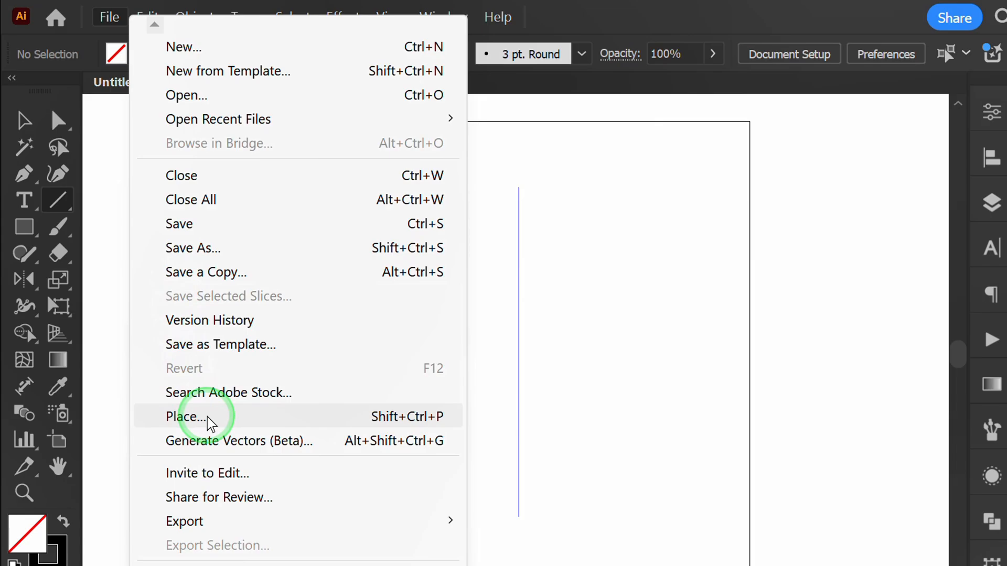
pyautogui.click(186, 416)
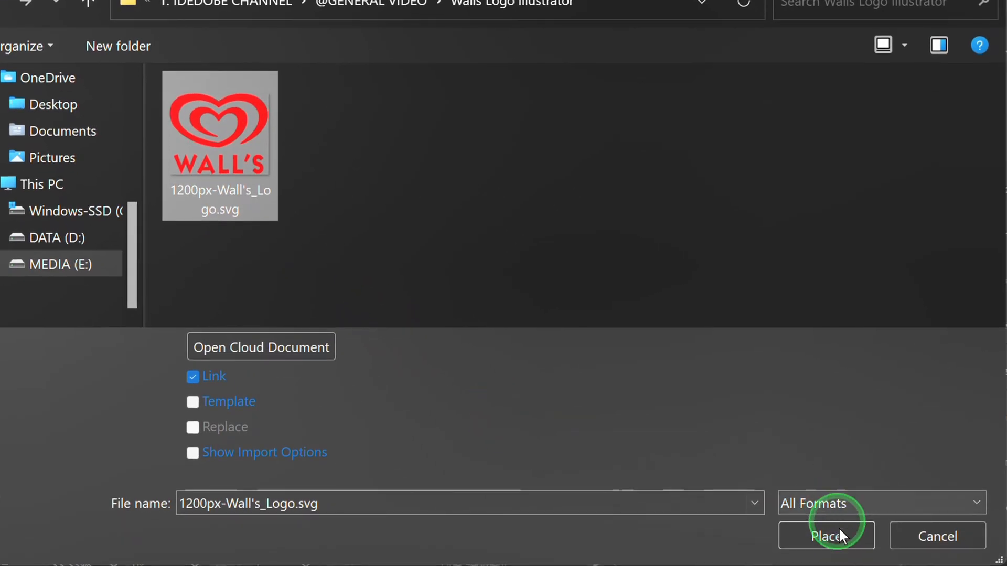
pyautogui.click(826, 536)
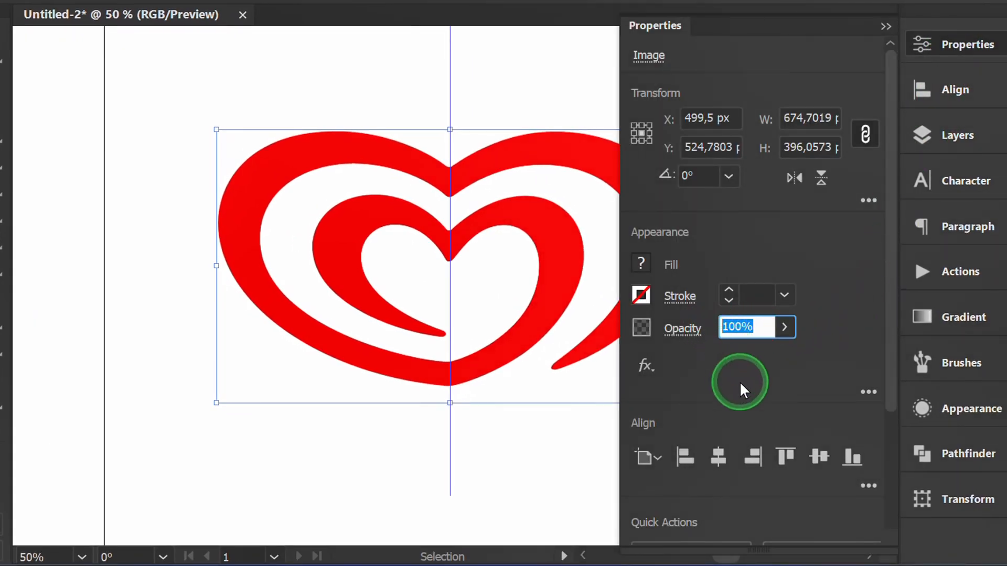
# - Apply a reduced opacity to the heart logo, then deselect it
pyautogui.press('Return')
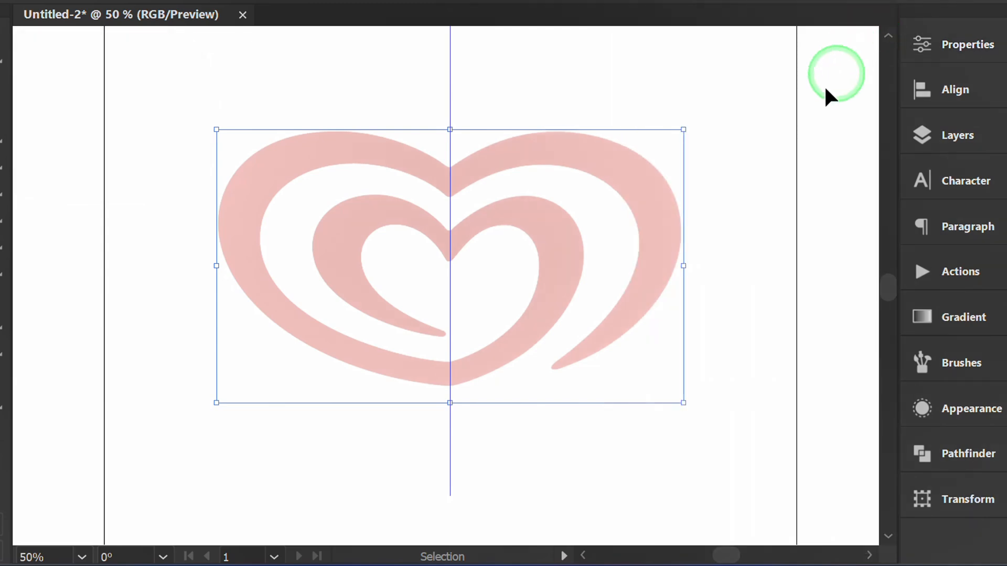
pyautogui.click(758, 228)
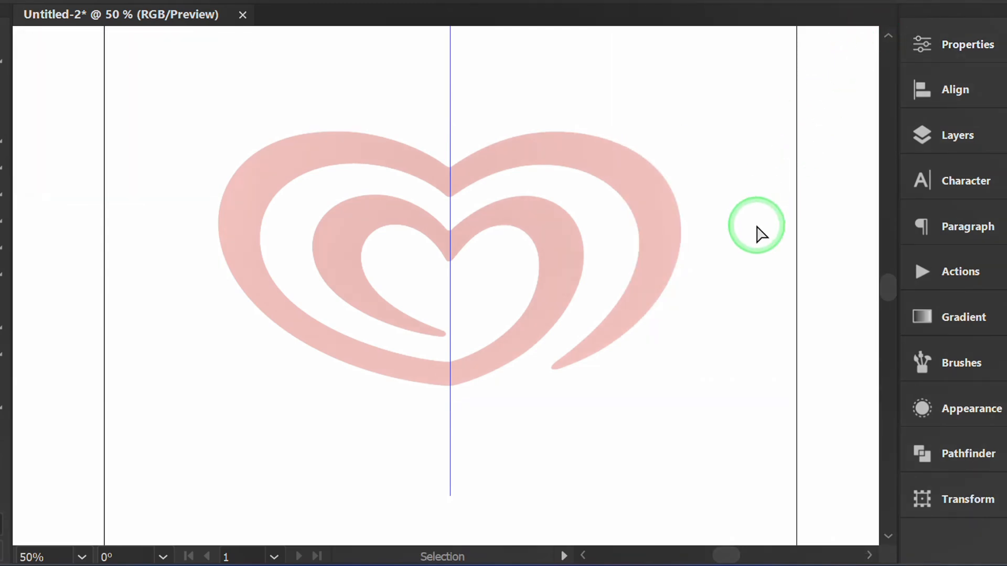
pyautogui.moveTo(421, 305)
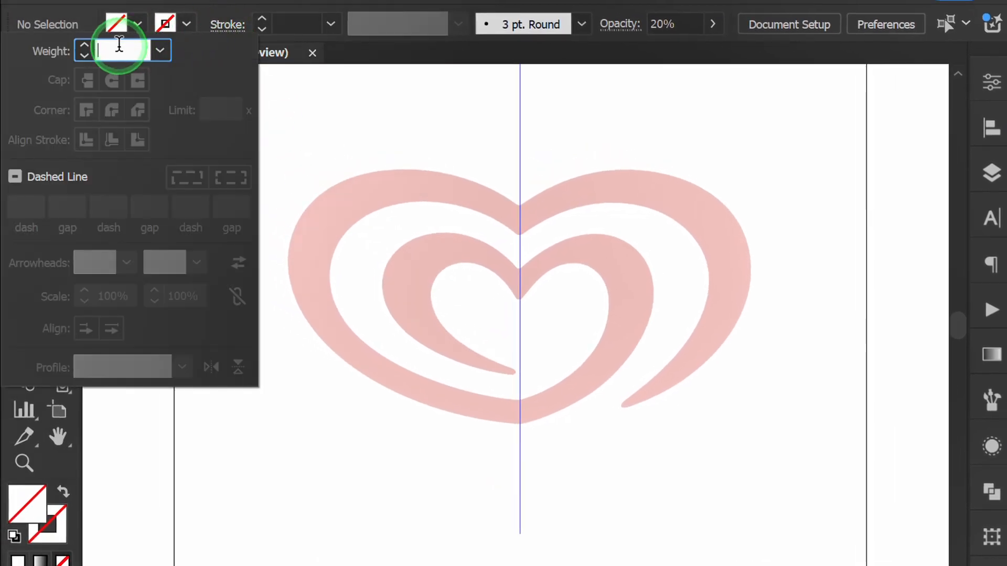
# - Set the stroke weight to 8 pt from the Stroke panel
pyautogui.click(160, 51)
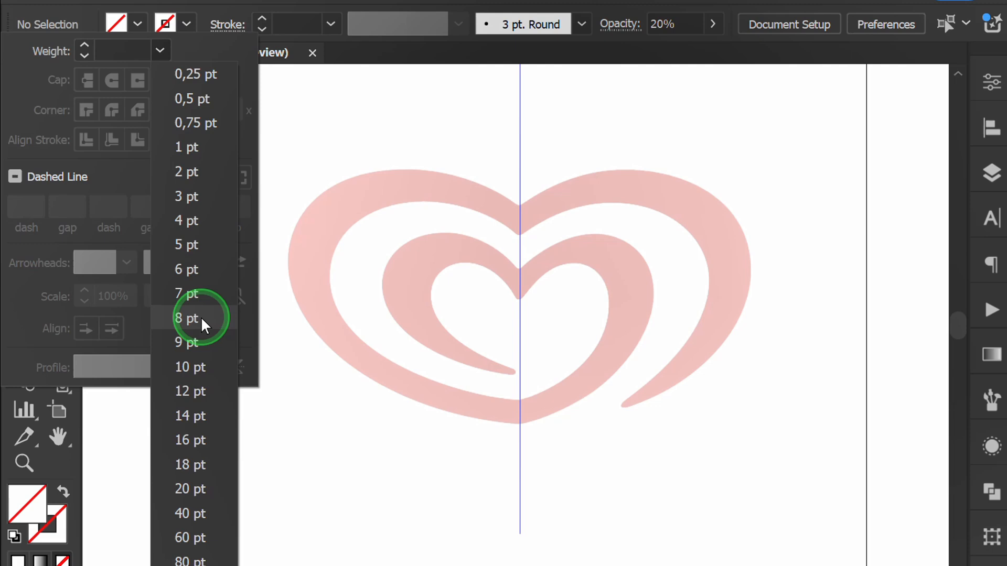
pyautogui.click(187, 318)
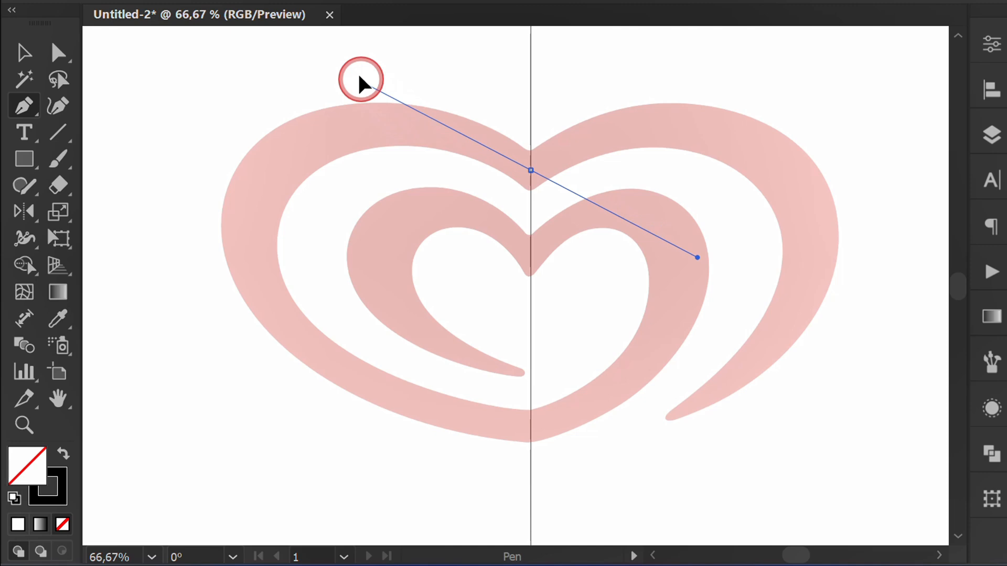
# - Pen-trace the outer left band from top centre to bottom centre, then refine its handles
pyautogui.moveTo(363, 80); pyautogui.dragTo(283, 208)
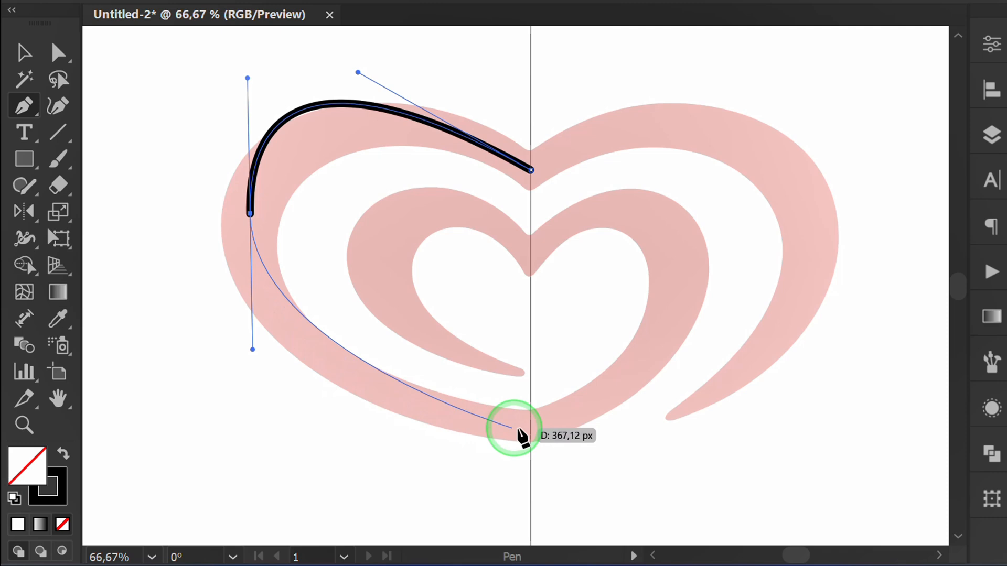
pyautogui.click(519, 429)
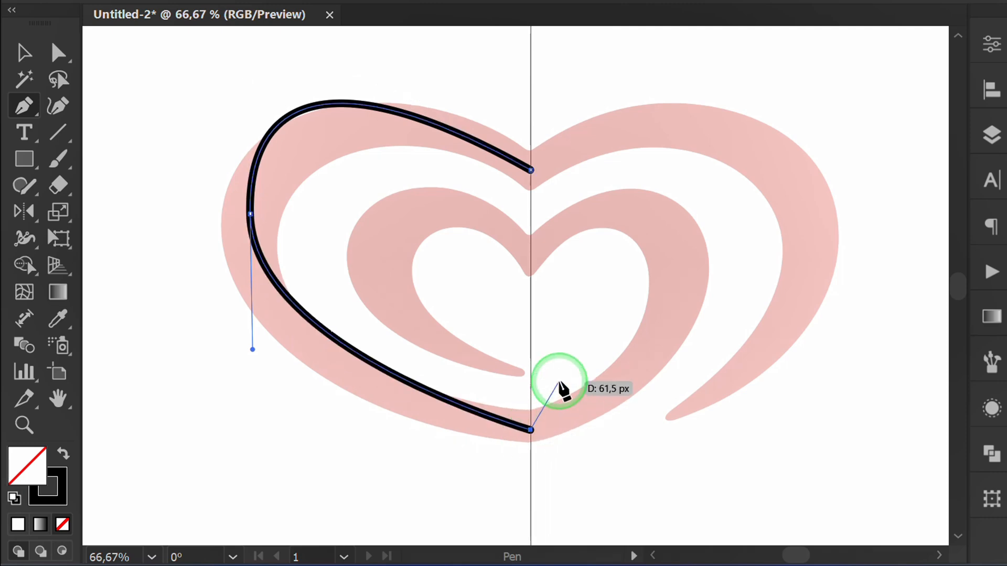
pyautogui.moveTo(560, 385)
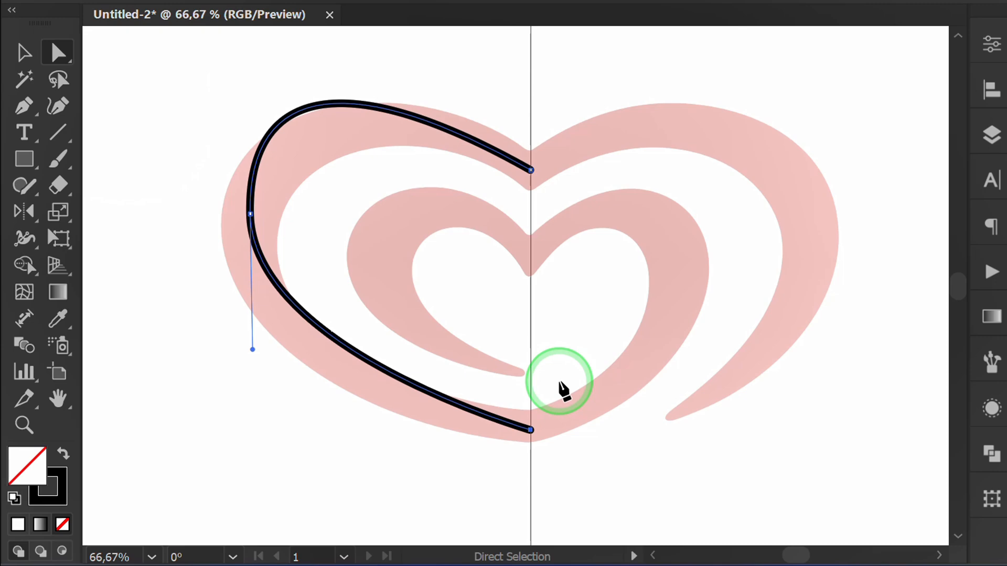
pyautogui.click(251, 215)
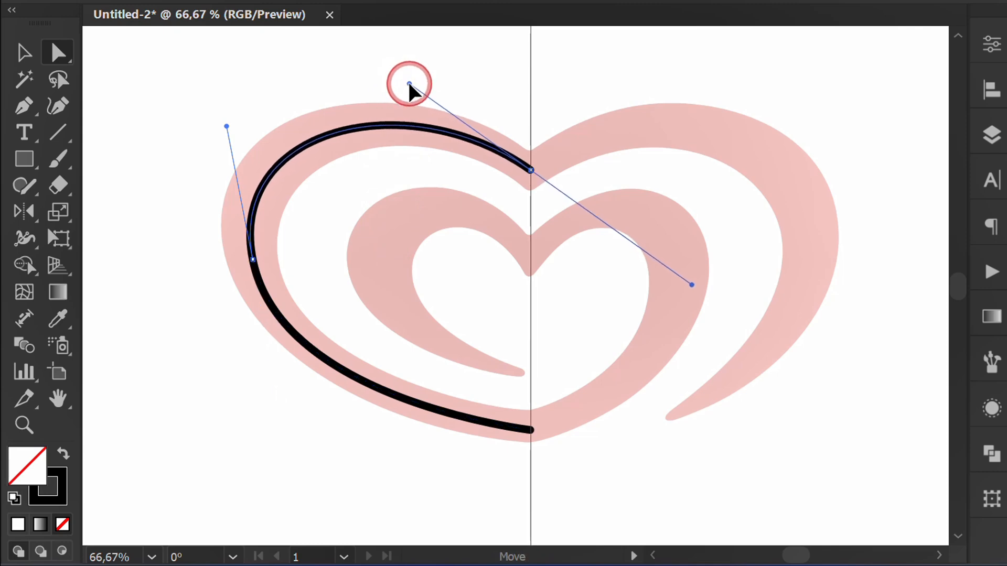
pyautogui.click(24, 51)
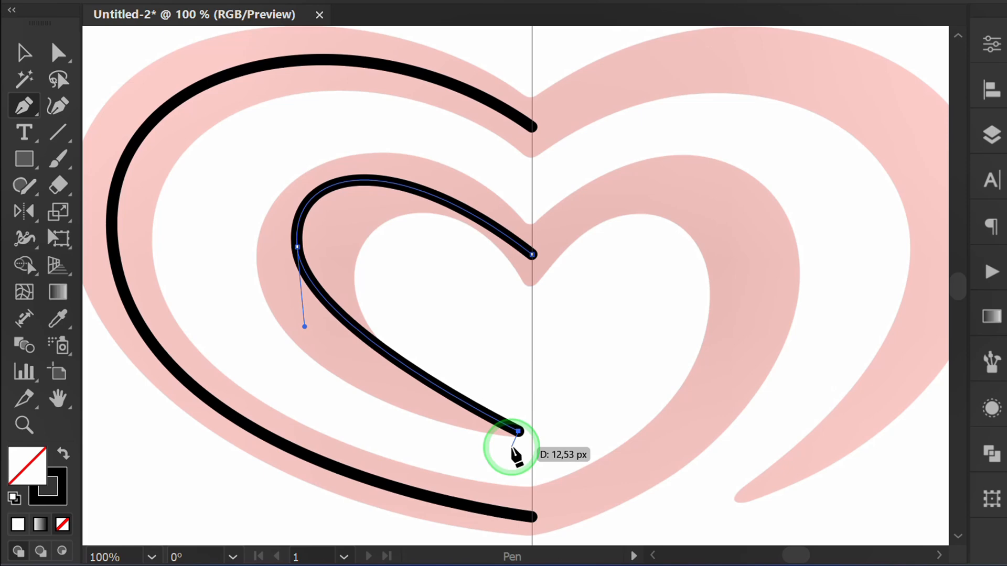
pyautogui.moveTo(411, 308)
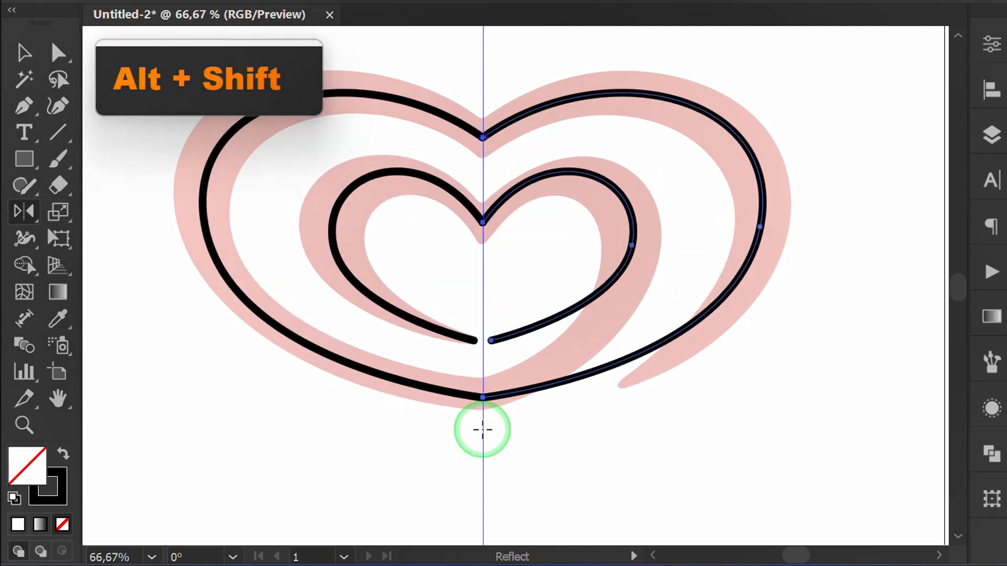
# - Return to the Selection Tool and deselect the mirrored right-side curves
pyautogui.press('v')
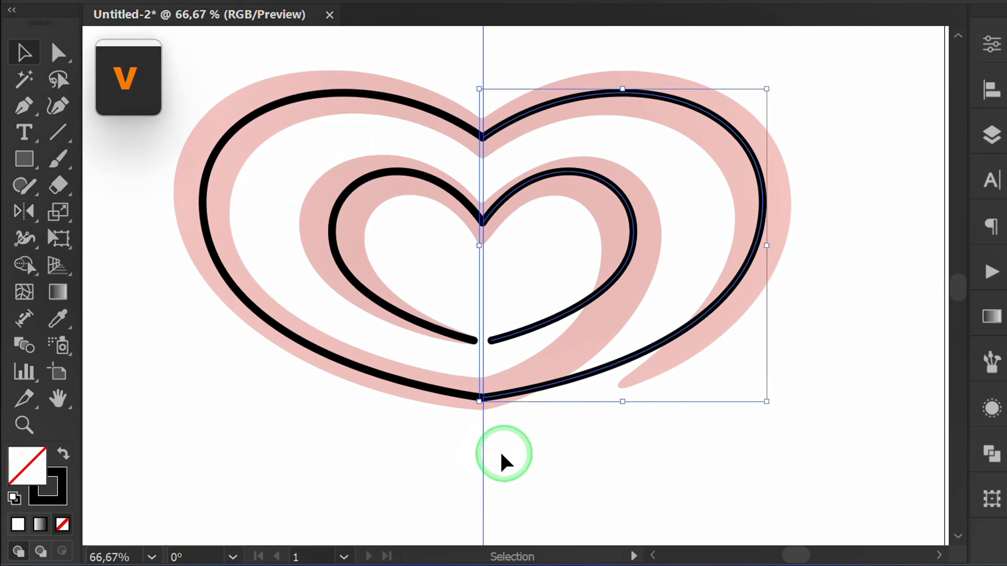
pyautogui.click(581, 427)
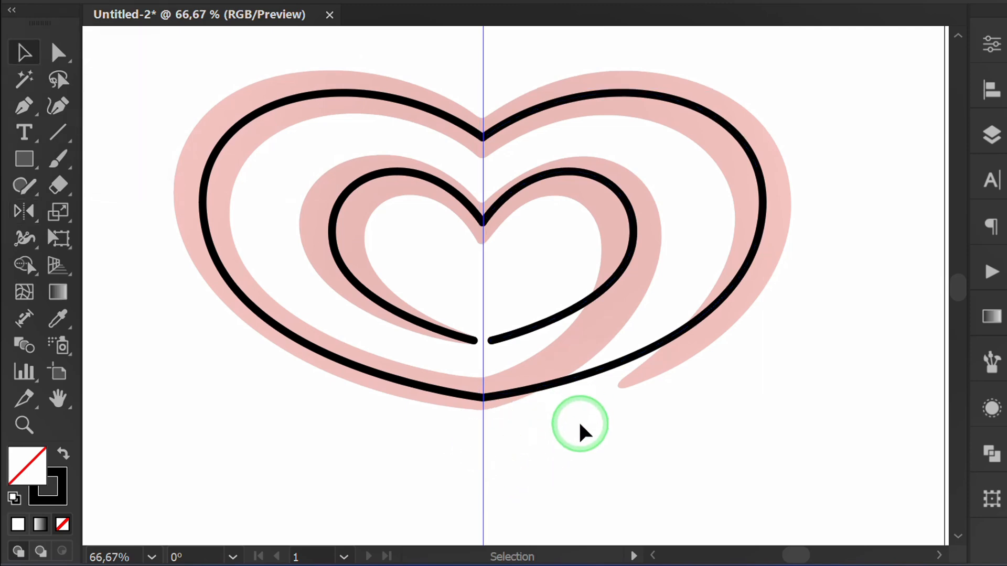
# - Move the right curves' end anchors and adjust handles to match the logo's tail
pyautogui.click(58, 52)
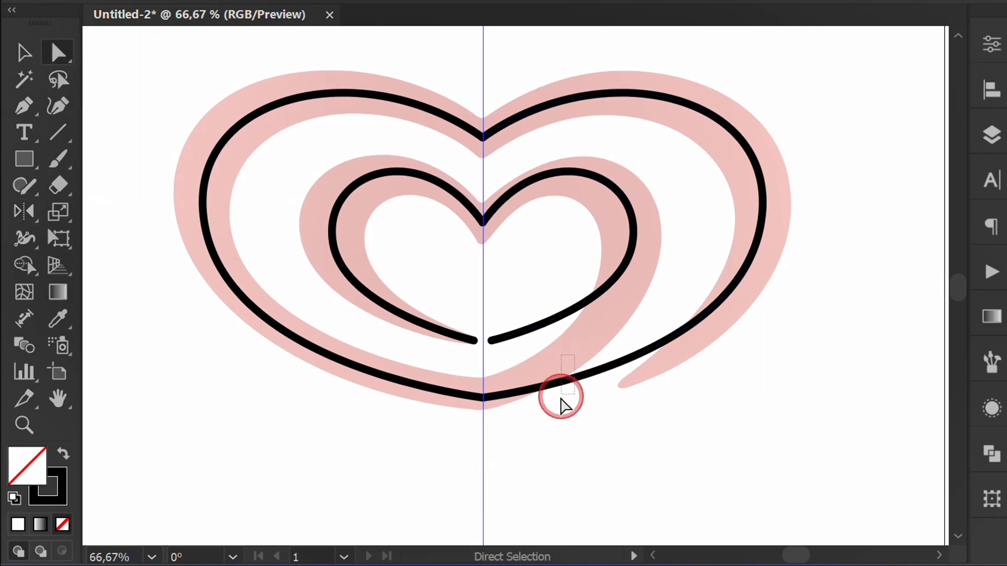
pyautogui.click(565, 397)
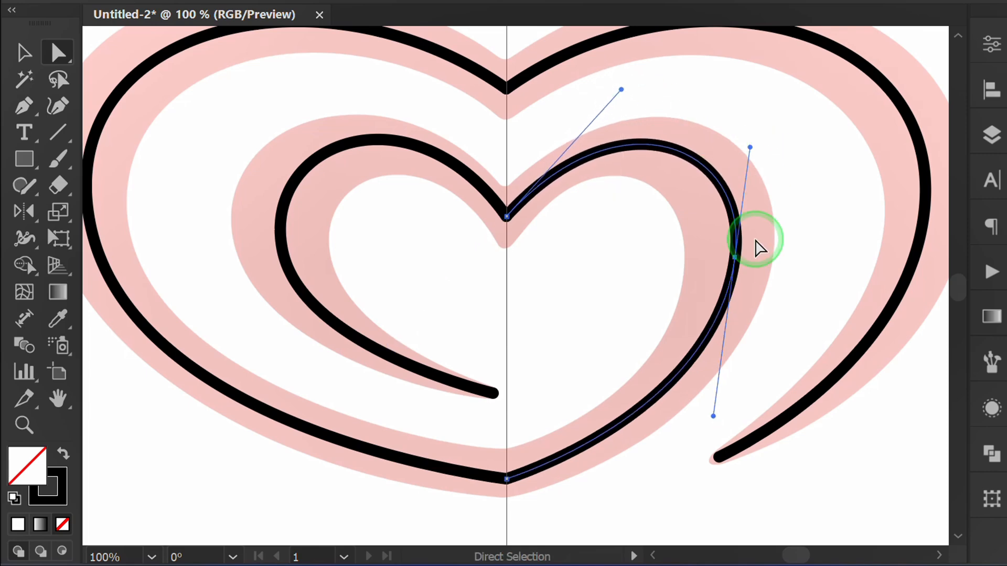
pyautogui.click(24, 52)
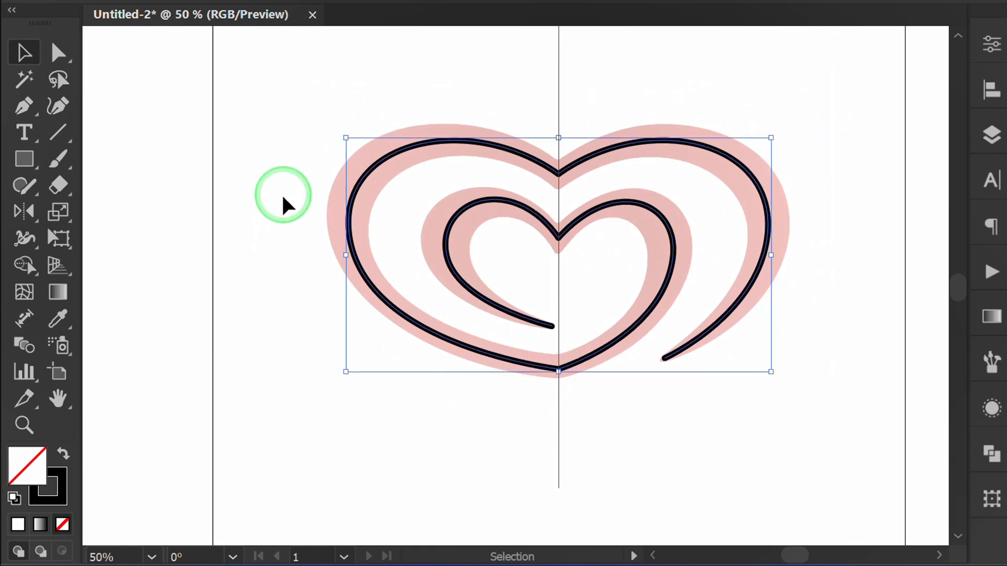
pyautogui.moveTo(410, 217)
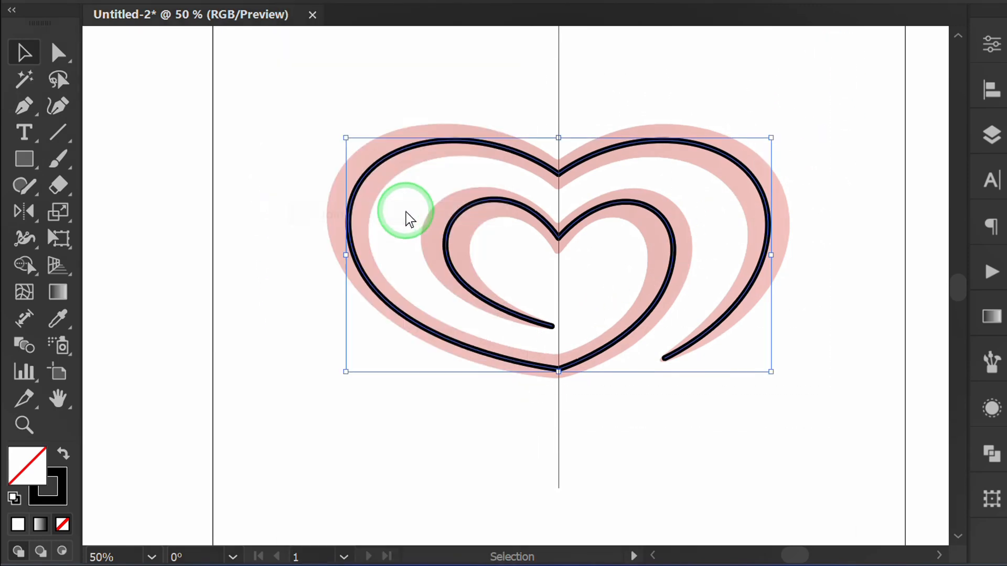